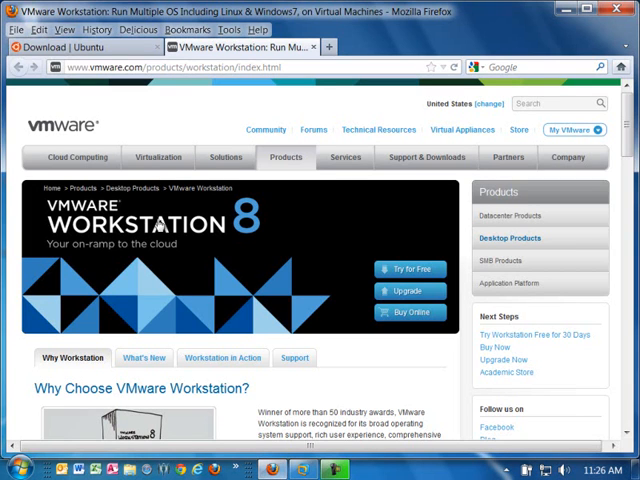
mouse_move(104, 90)
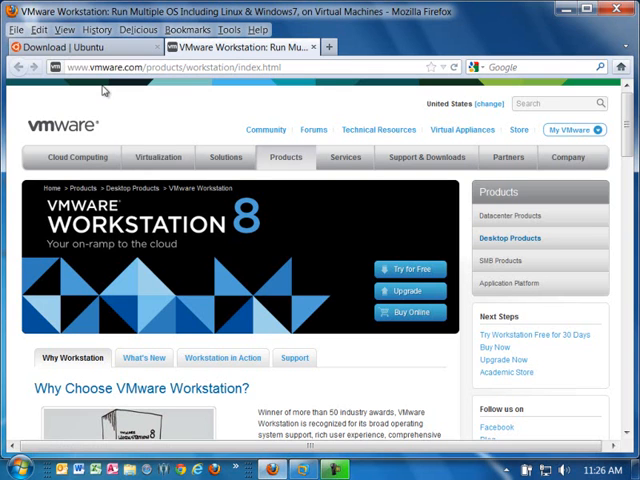
mouse_move(420, 272)
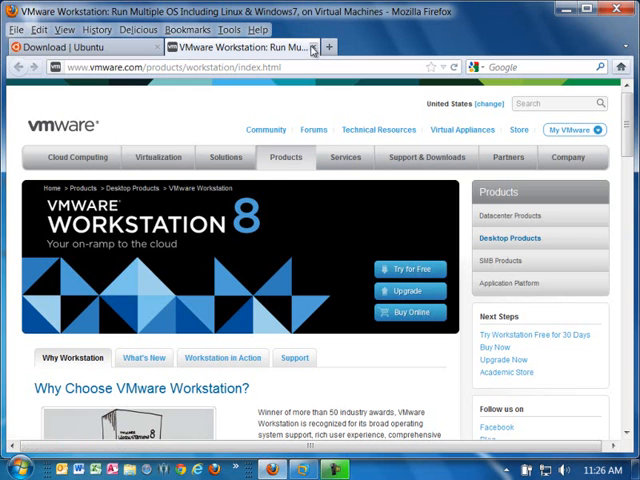
Switch Firefox to the already open 'Download | Ubuntu' page
left_click(84, 46)
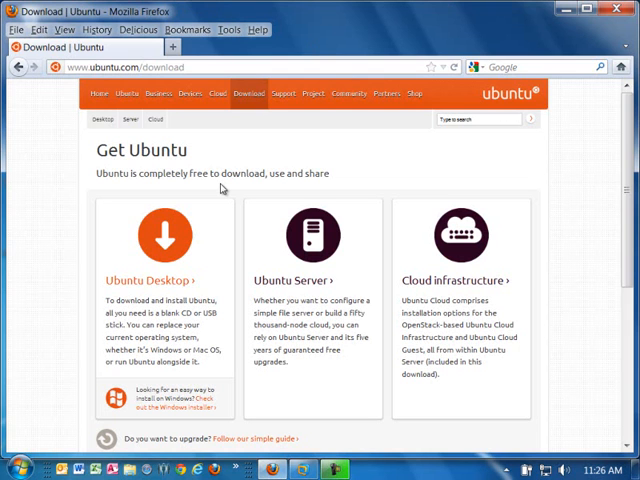
mouse_move(164, 236)
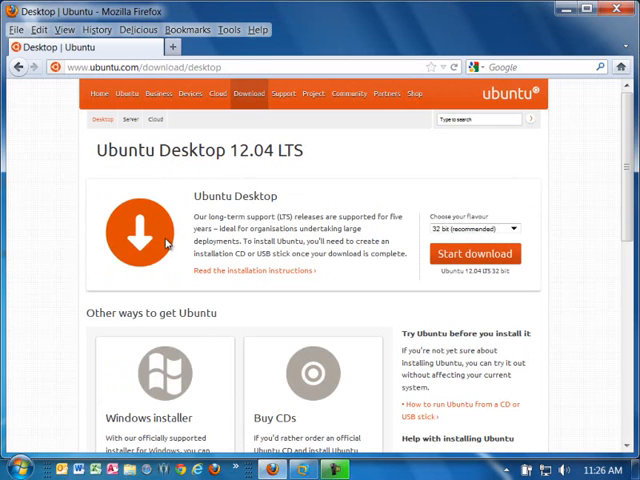
mouse_move(536, 232)
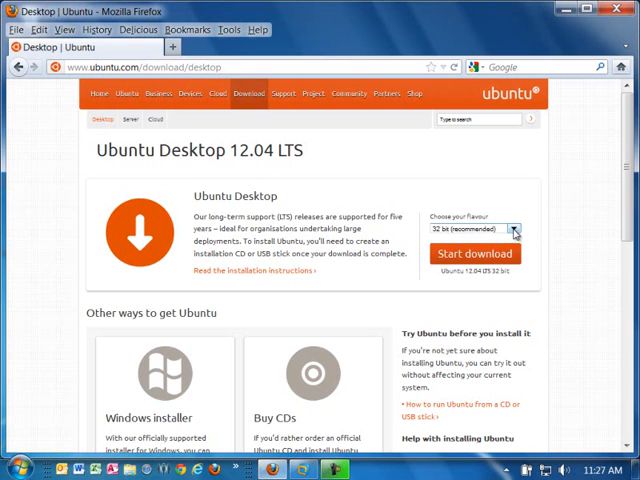
Choose Ubuntu Desktop 12.04 LTS and keep the recommended 32-bit flavour
left_click(512, 228)
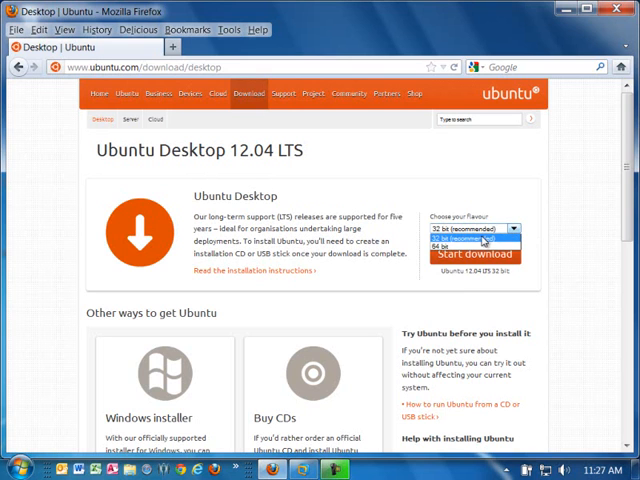
left_click(476, 232)
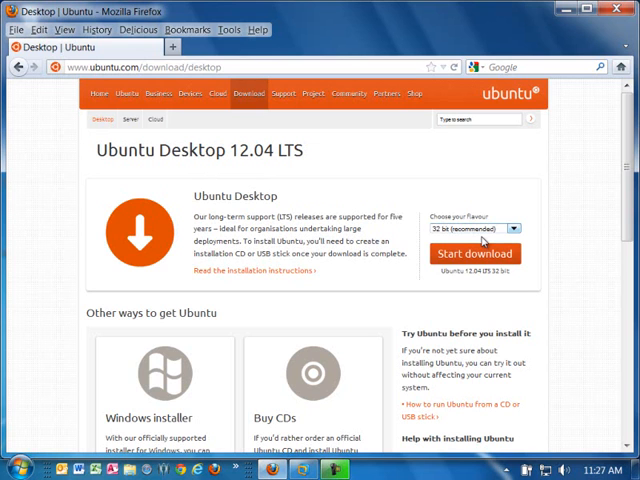
mouse_move(518, 254)
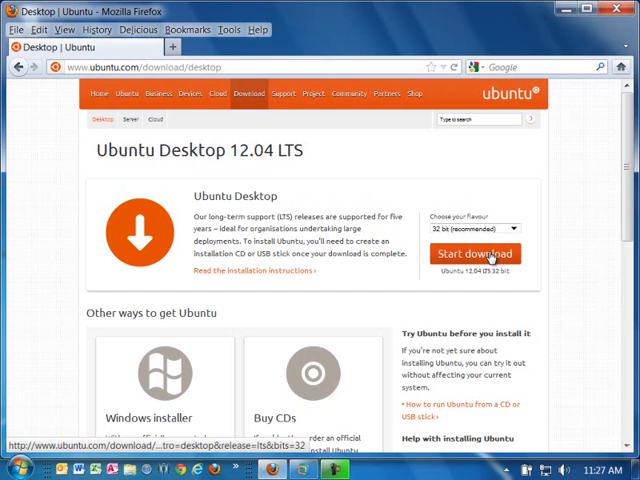
mouse_move(40, 96)
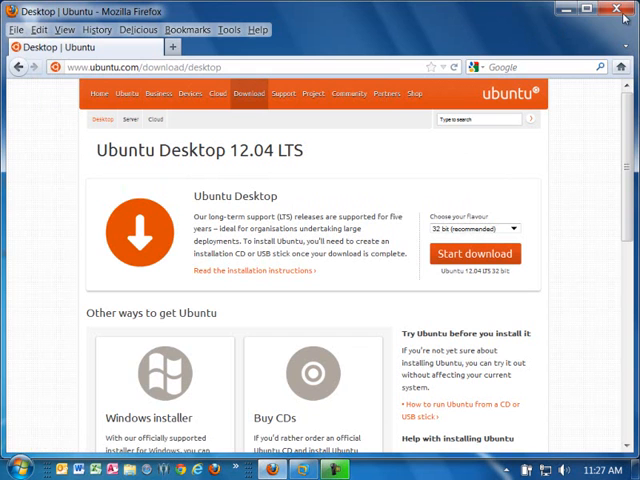
Switch to VMware Workstation and start the New Virtual Machine Wizard with Typical configuration
left_click(614, 8)
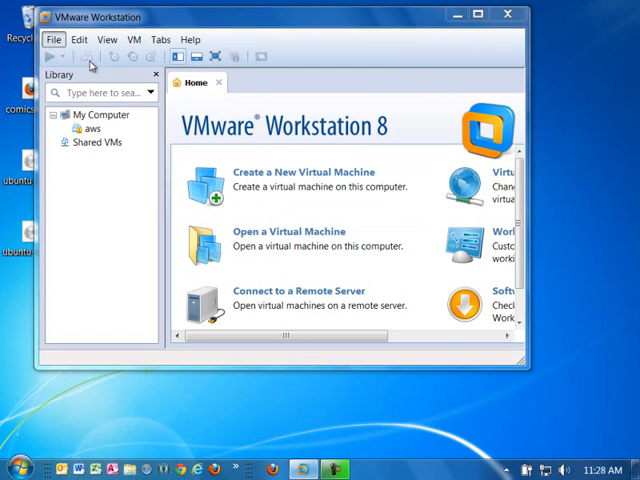
left_click(292, 172)
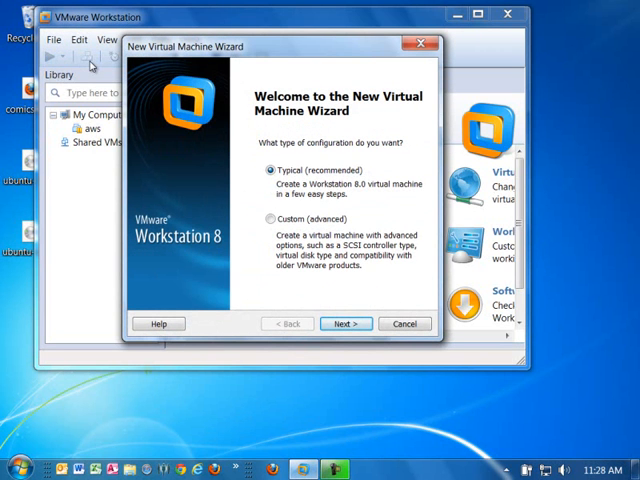
mouse_move(308, 188)
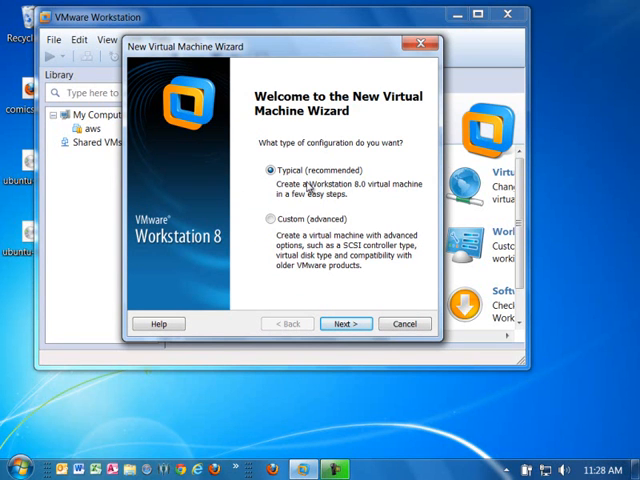
mouse_move(348, 300)
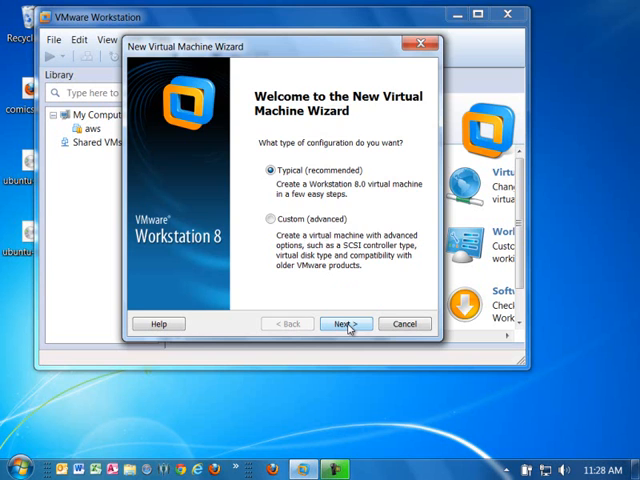
Use ubuntu-12.04-desktop-i386.iso as the installer disc image, detected as Ubuntu 12.04
left_click(344, 324)
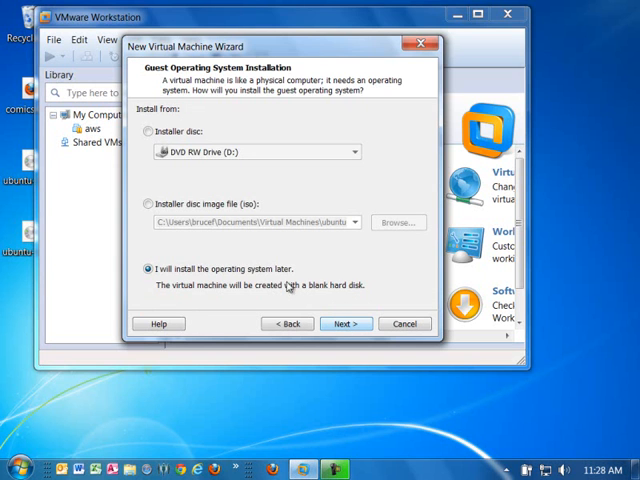
left_click(146, 204)
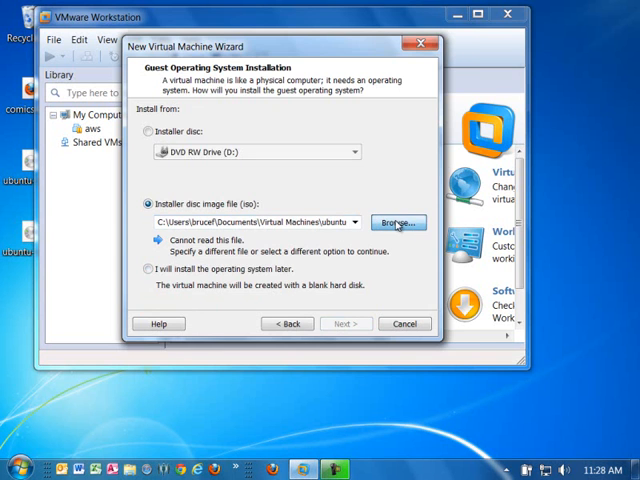
left_click(396, 222)
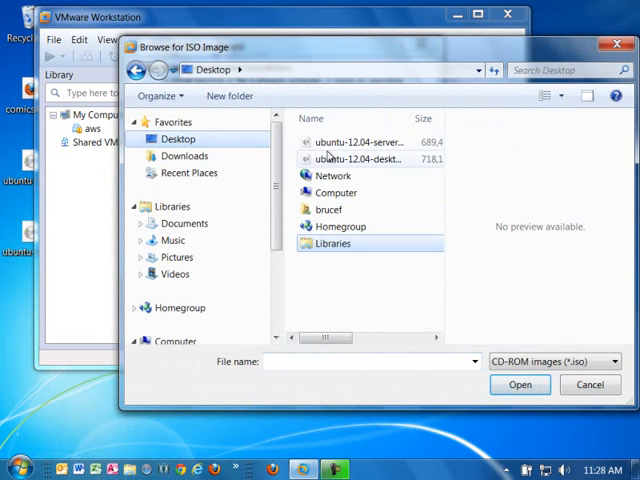
mouse_move(356, 160)
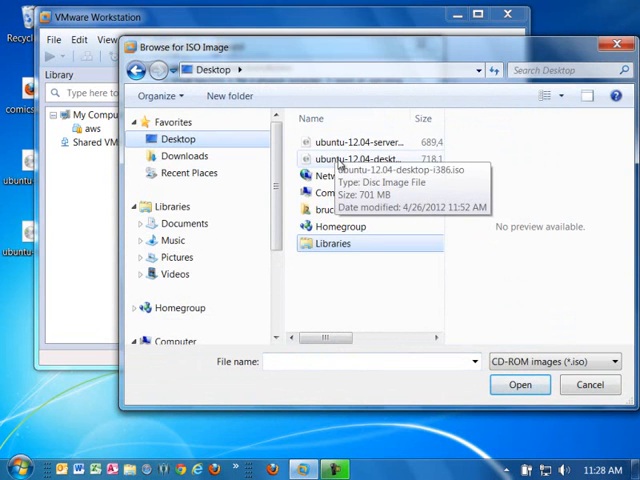
left_click(360, 160)
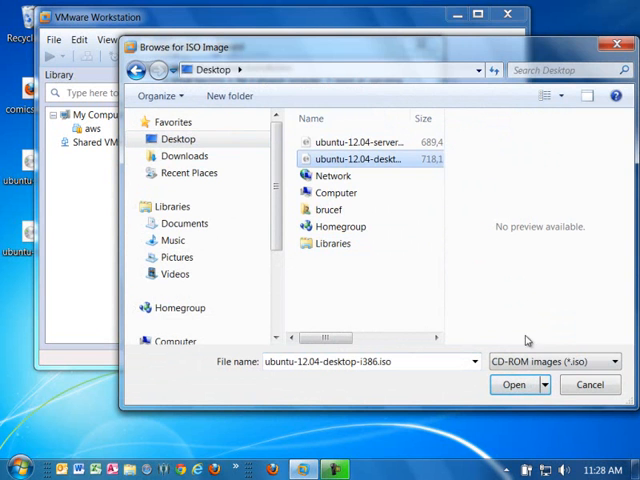
left_click(512, 384)
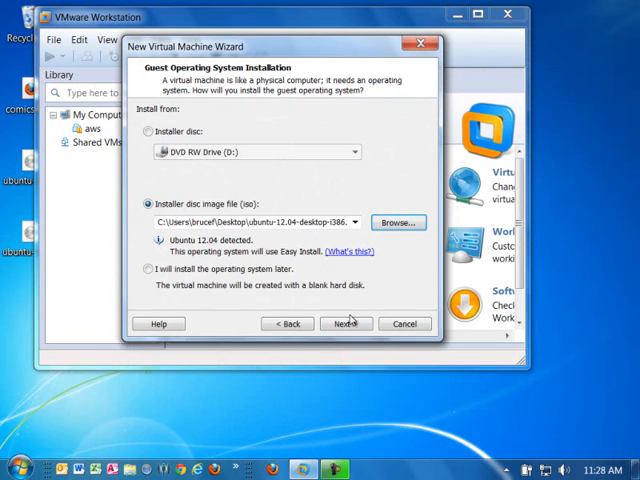
Fill the Easy Install account as user1 with a password and continue to naming
left_click(346, 324)
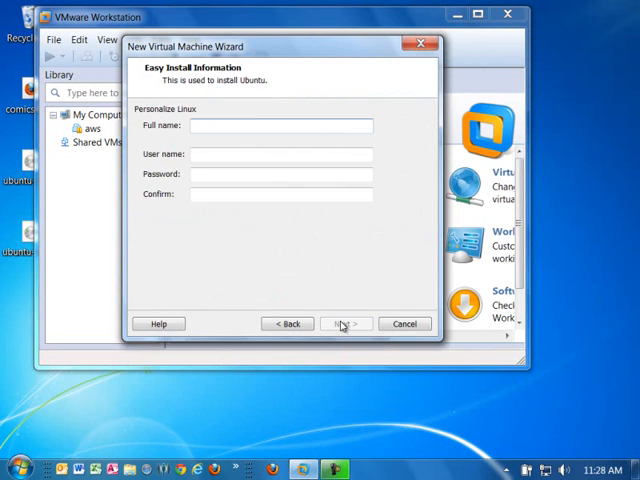
type("user1")
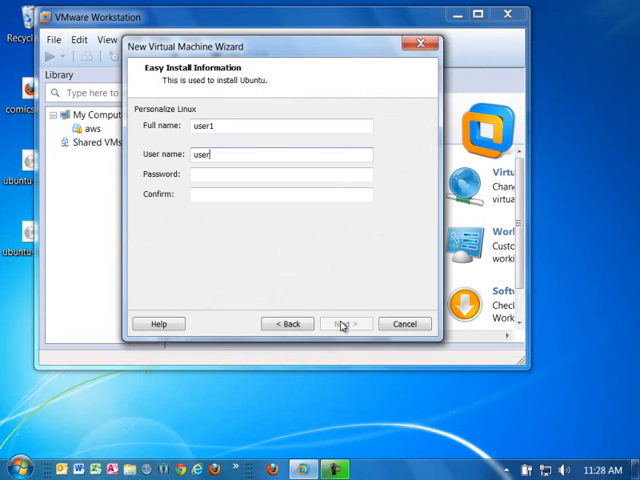
left_click(280, 174)
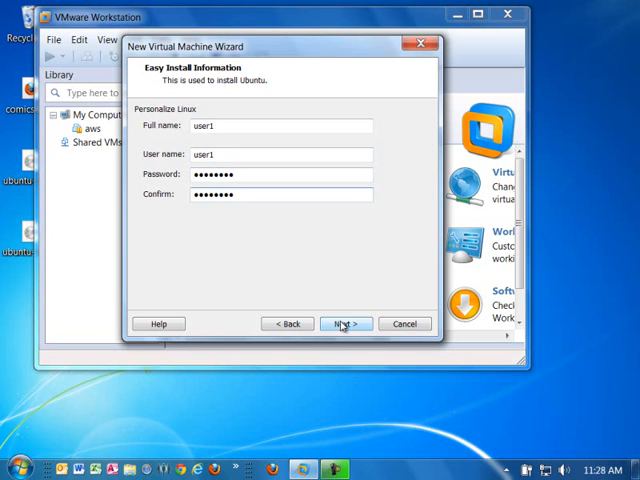
left_click(344, 324)
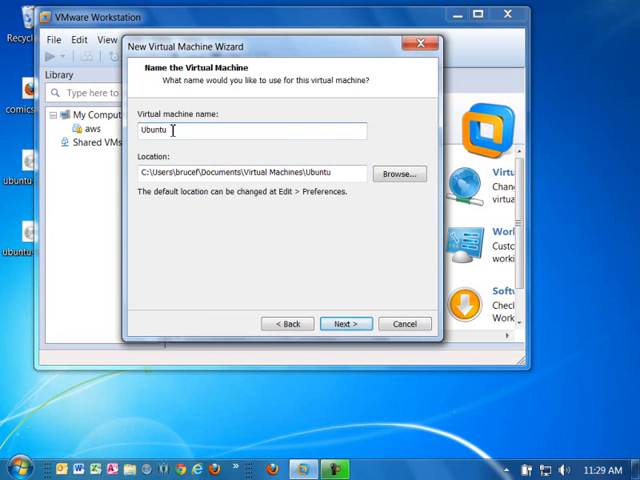
Name the virtual machine Ubuntu1204d so its storage folder matches
type("1")
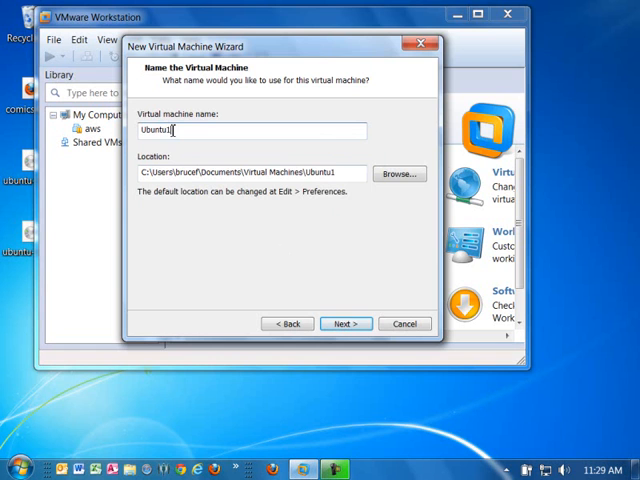
type("1204d")
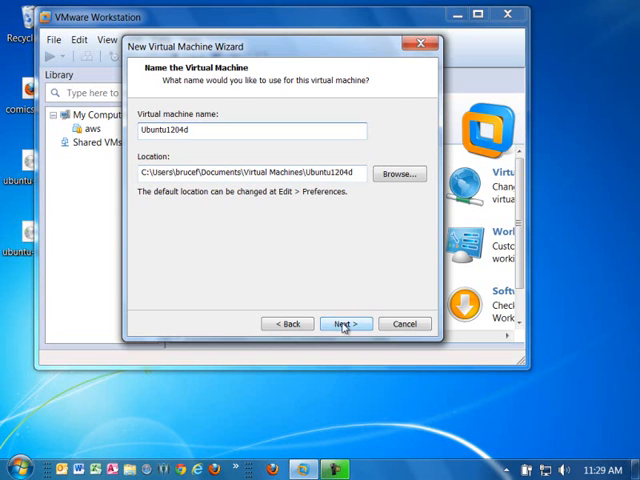
Accept the name and location, keeping a 20 GB disk split into multiple files
left_click(344, 324)
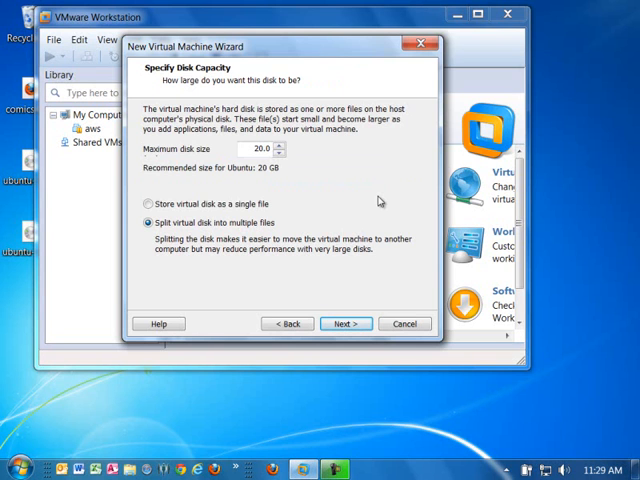
mouse_move(266, 178)
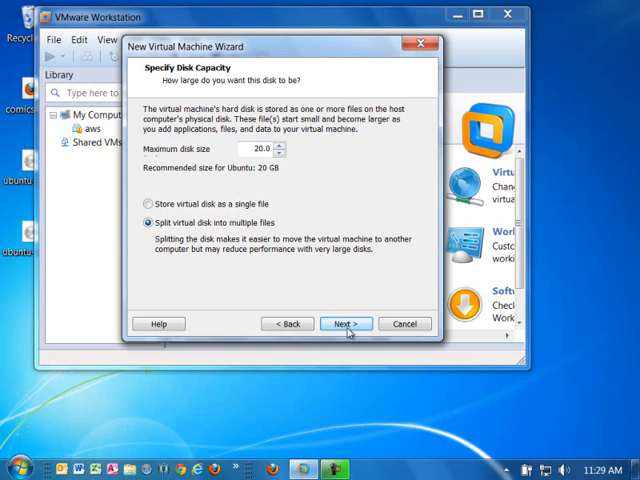
Accept the 20 GB split disk and review the Ready to Create summary for Ubuntu1204d
left_click(344, 324)
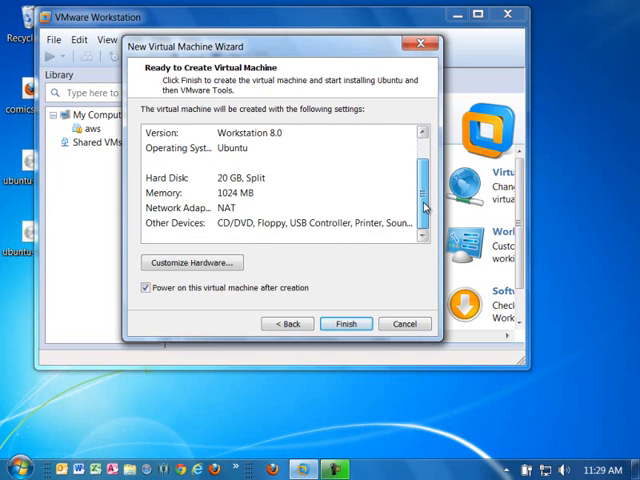
scroll("up", 3)
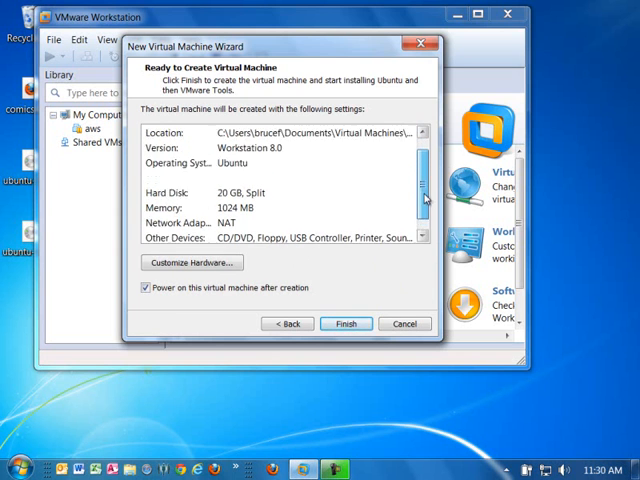
scroll("up", 3)
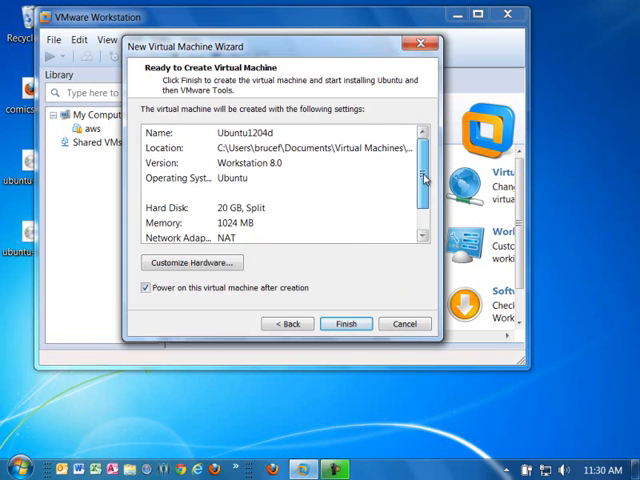
scroll("down", 3)
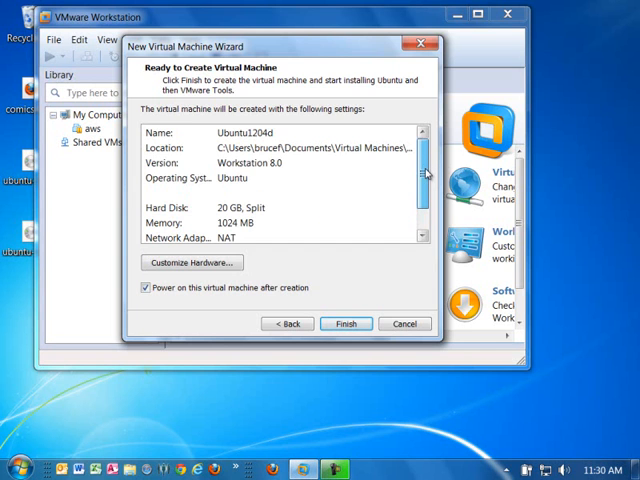
scroll("down", 3)
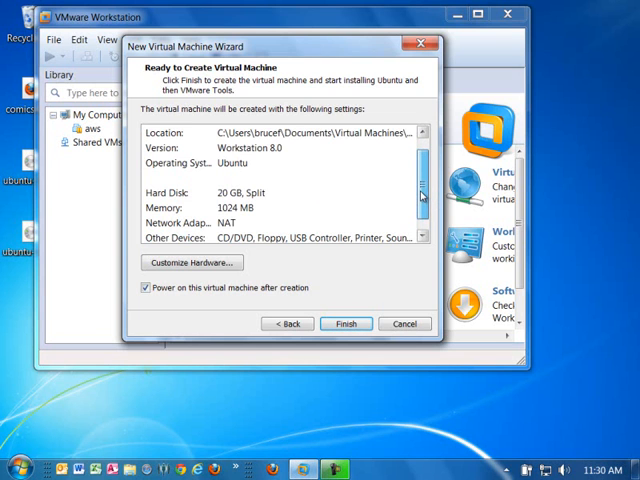
scroll("down", 3)
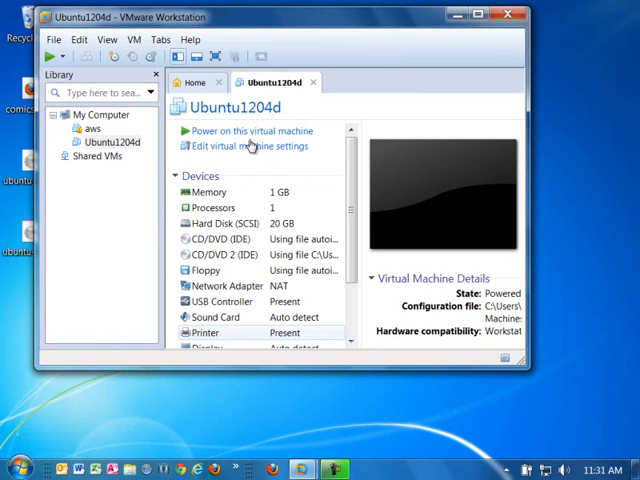
Power on the Ubuntu1204d virtual machine to begin the Ubuntu 12.04 easy install
left_click(252, 132)
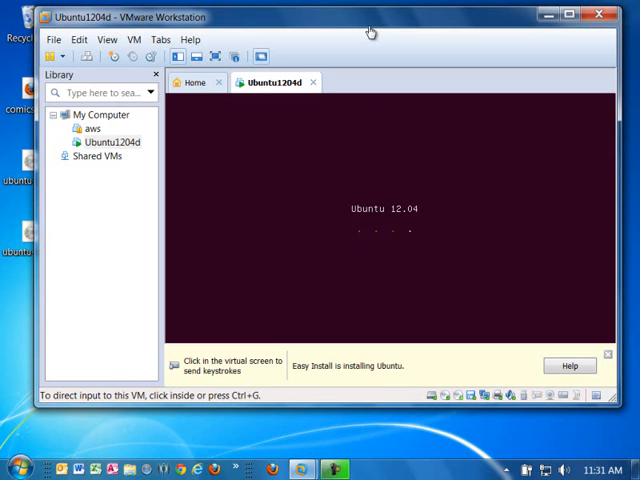
mouse_move(612, 144)
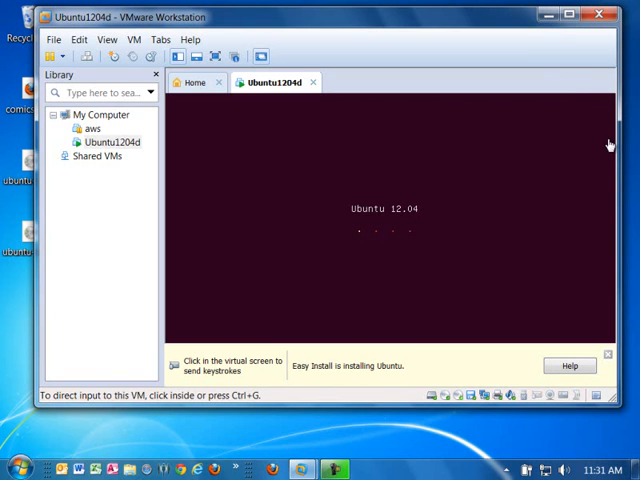
mouse_move(620, 240)
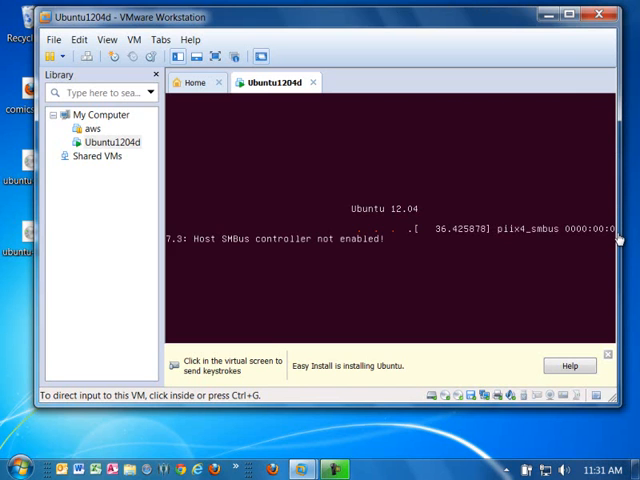
mouse_move(504, 112)
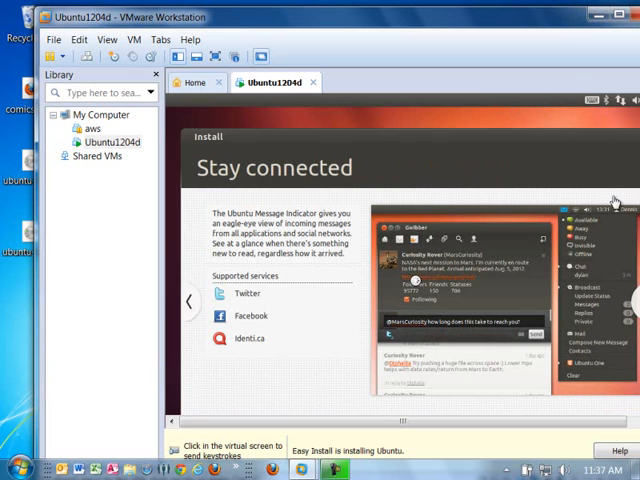
mouse_move(612, 134)
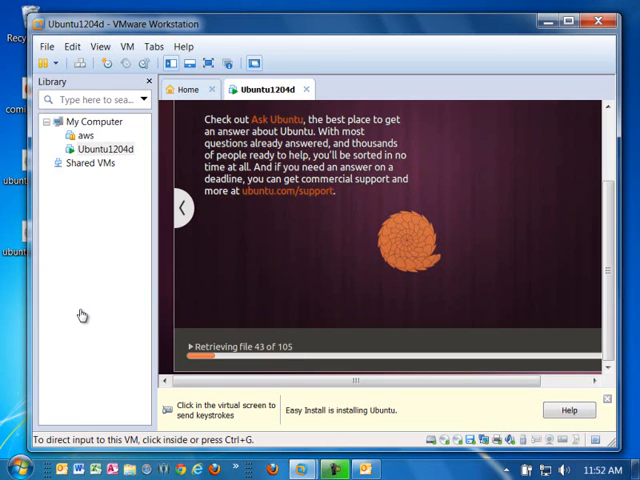
mouse_move(296, 260)
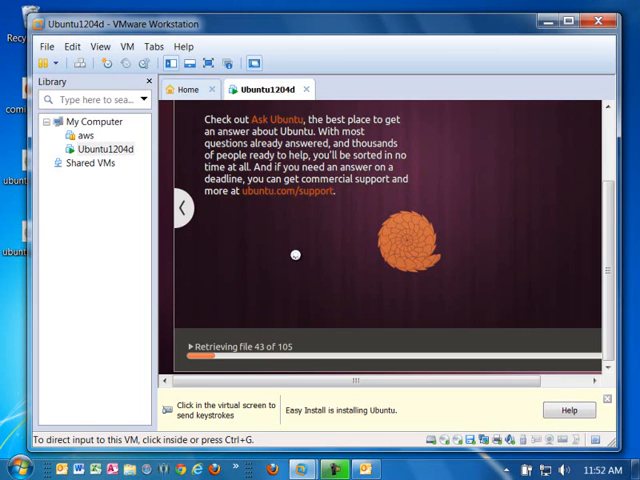
Give keyboard and mouse control to the VM while the installer retrieves its files
left_click(296, 256)
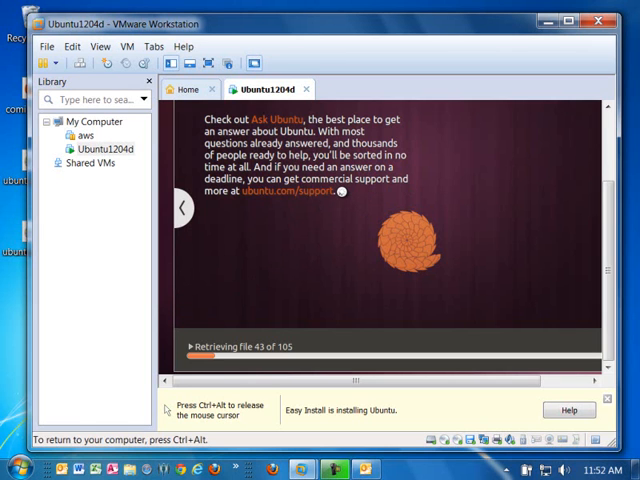
mouse_move(308, 308)
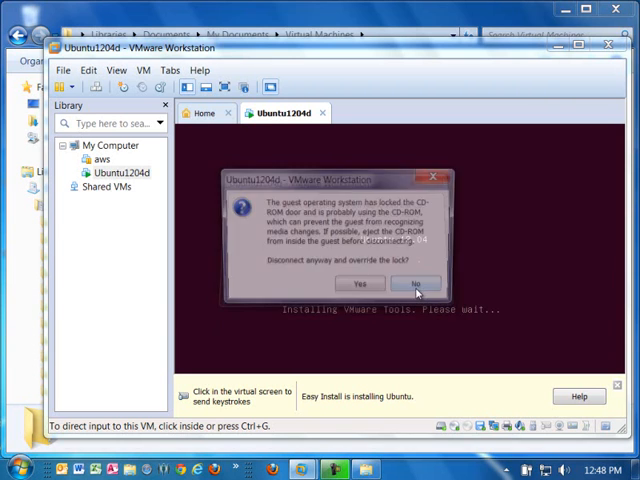
Confirm disconnecting the locked CD-ROM drive anyway, overriding the guest's lock
left_click(416, 284)
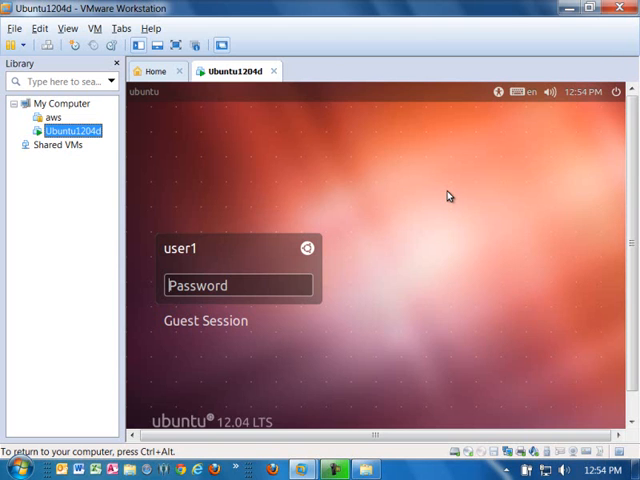
mouse_move(348, 124)
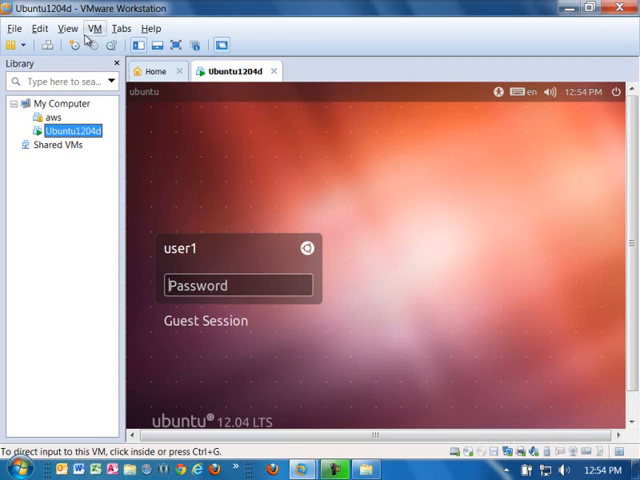
mouse_move(120, 28)
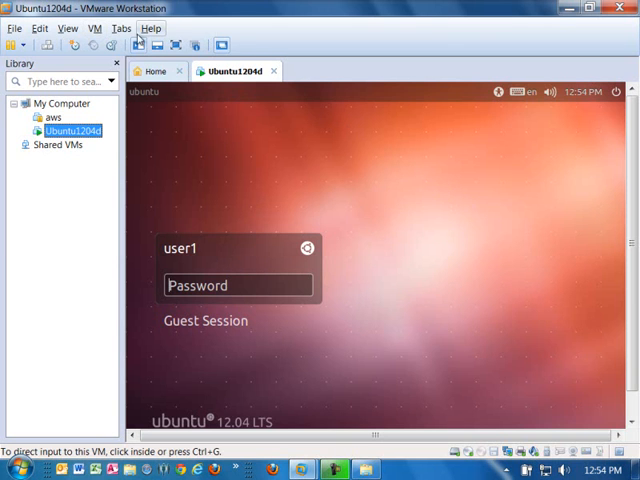
Switch the Ubuntu1204d guest to full-screen view at the user1 login screen
left_click(68, 28)
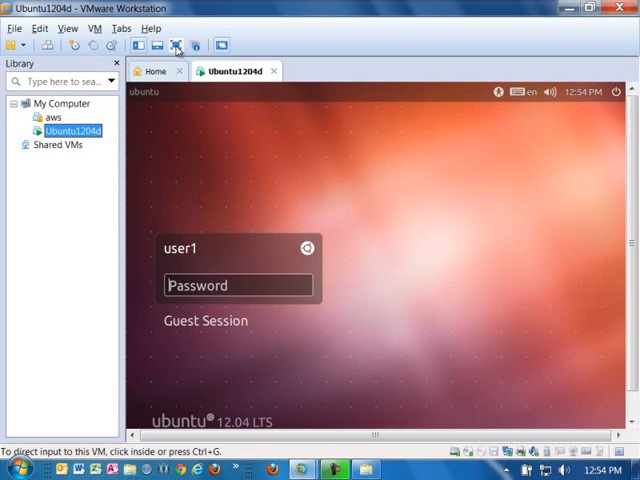
left_click(176, 44)
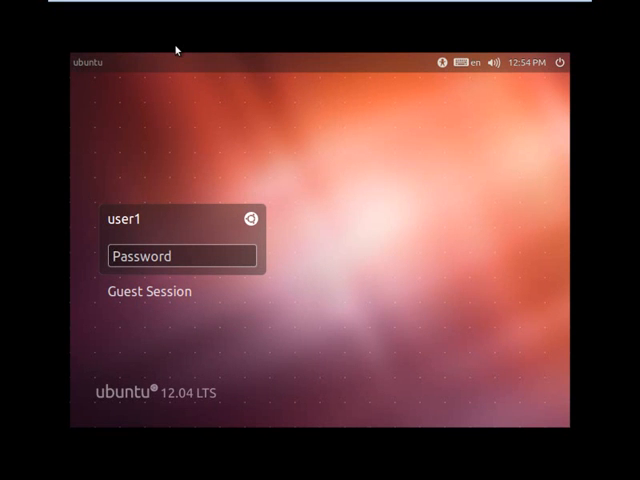
mouse_move(172, 24)
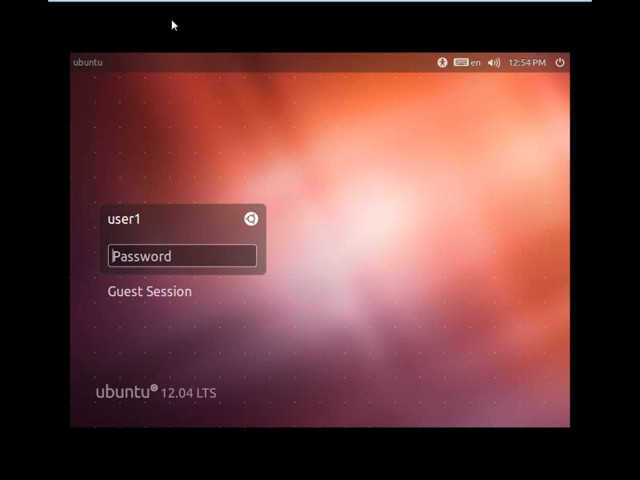
mouse_move(168, 8)
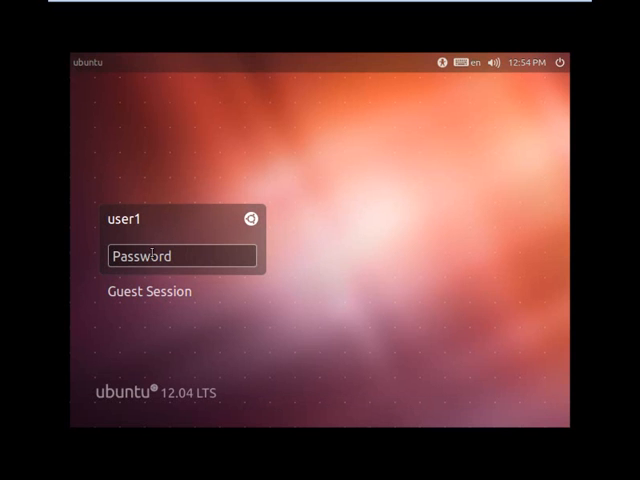
Enter the user1 password to log in to the full-screen Ubuntu desktop
type("password")
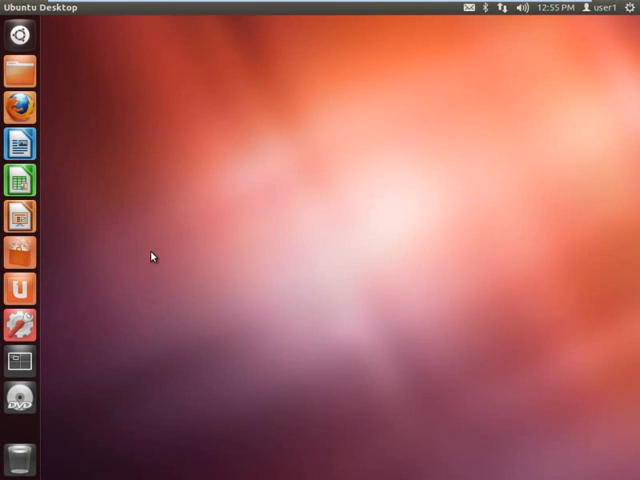
mouse_move(88, 180)
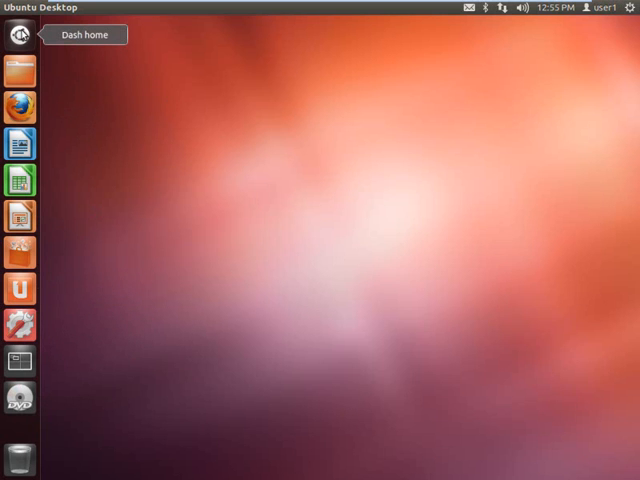
Browse the full list of installed applications in the Dash, then return to the plain desktop
left_click(18, 36)
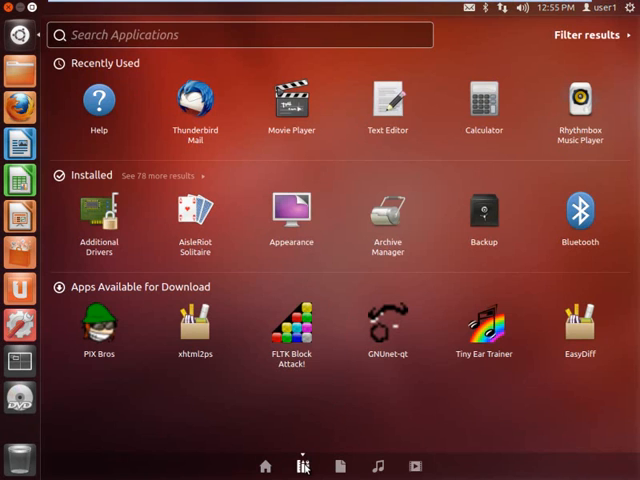
mouse_move(136, 180)
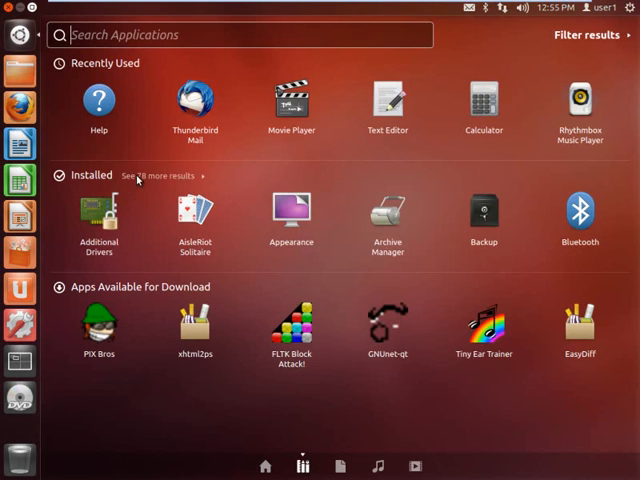
left_click(160, 176)
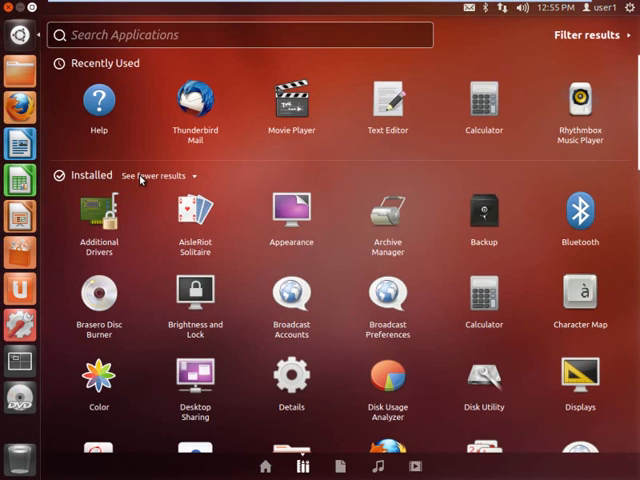
scroll("down", 3)
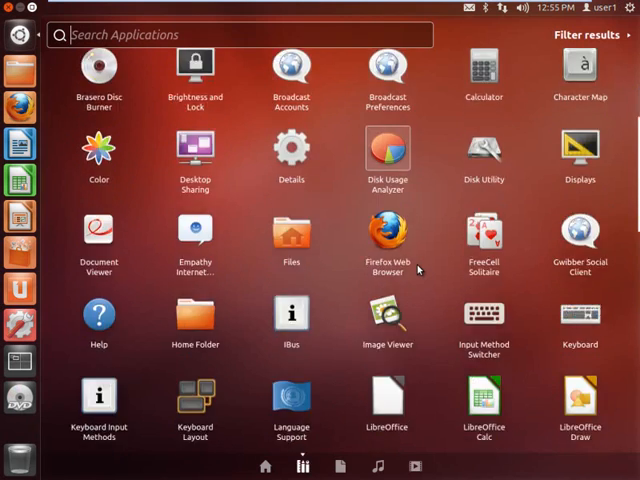
scroll("down", 3)
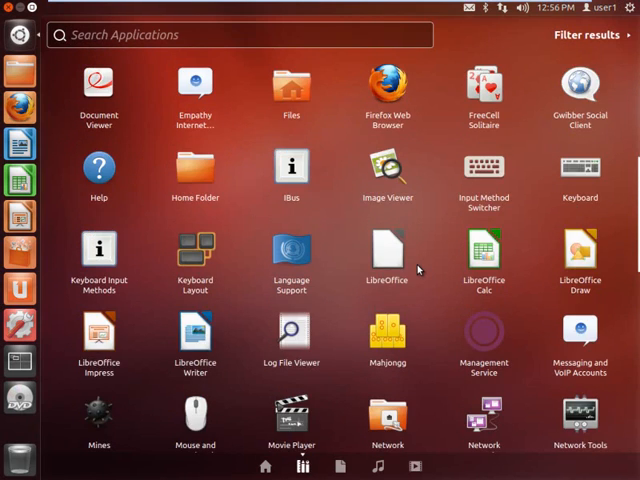
scroll("down", 3)
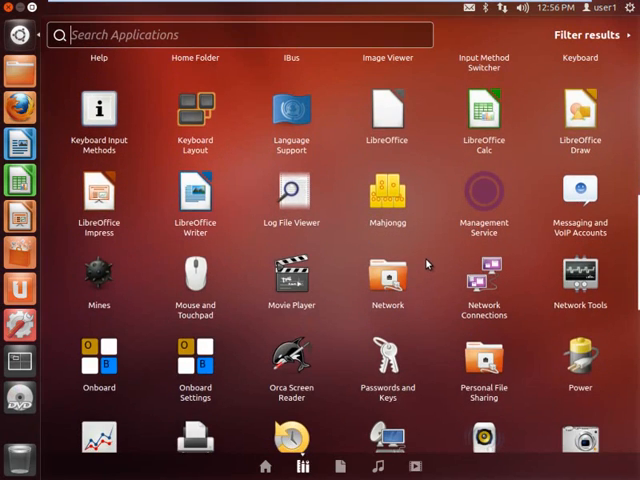
scroll("down", 3)
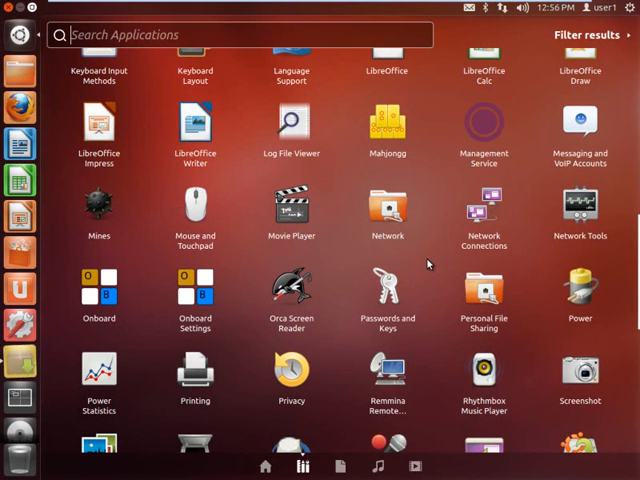
mouse_move(436, 264)
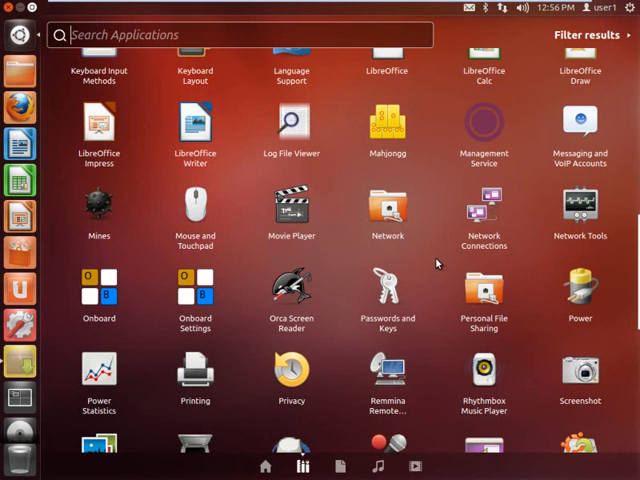
scroll("down", 3)
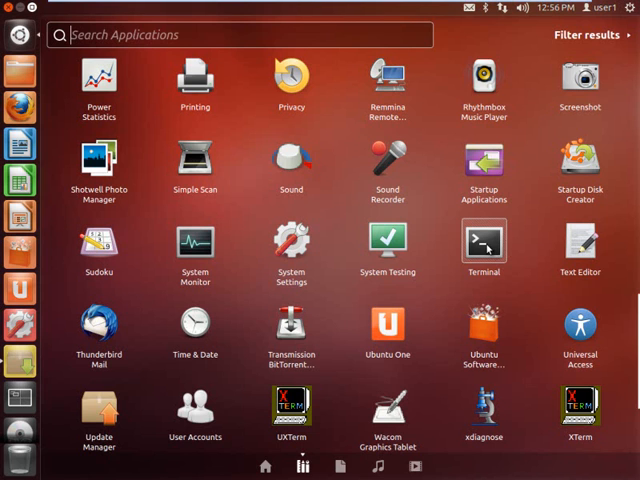
mouse_move(468, 232)
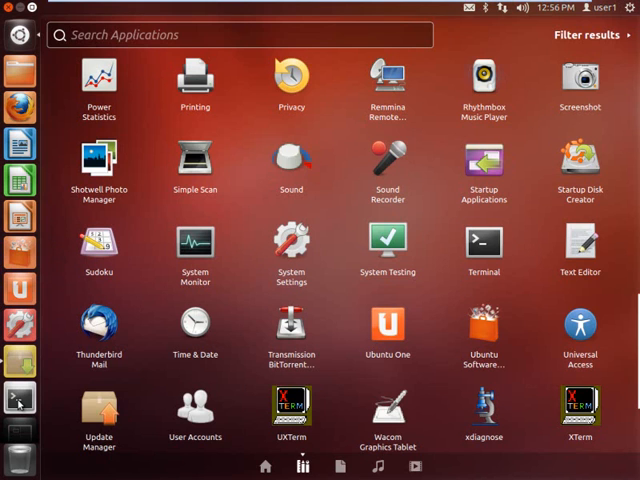
left_click(18, 36)
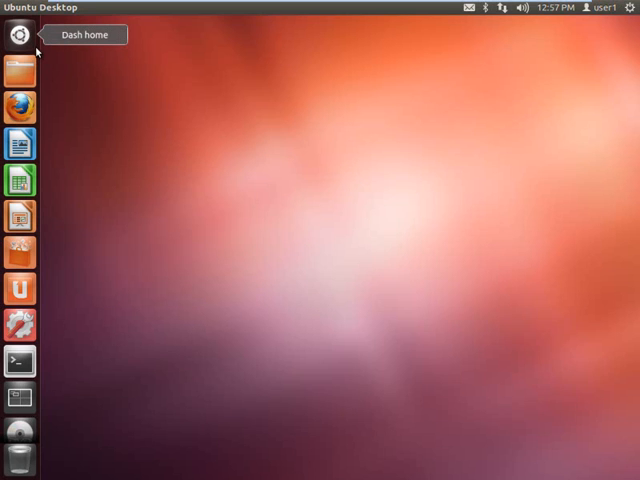
mouse_move(18, 68)
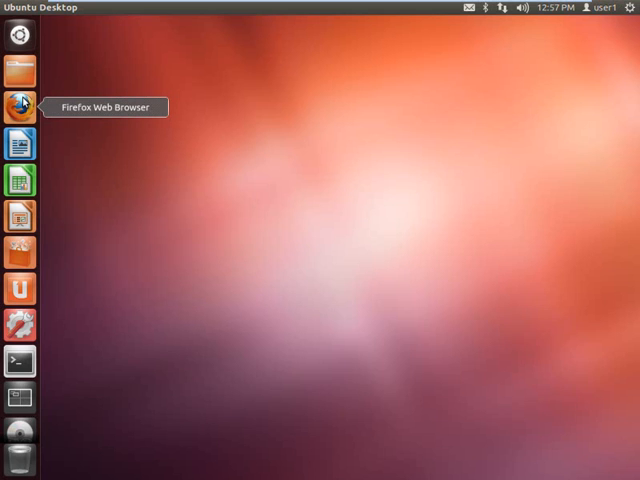
mouse_move(18, 144)
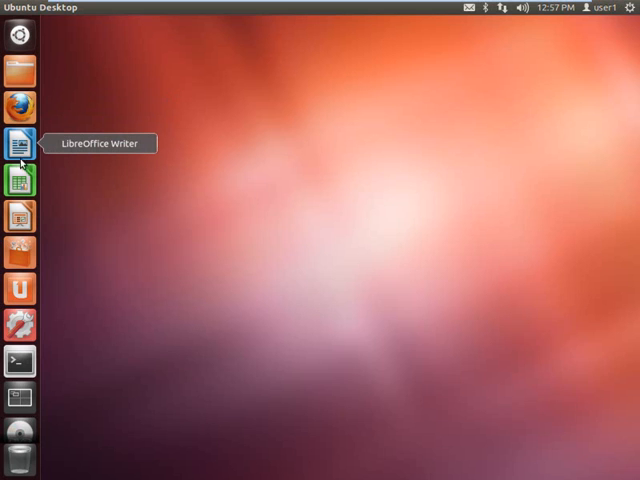
mouse_move(20, 180)
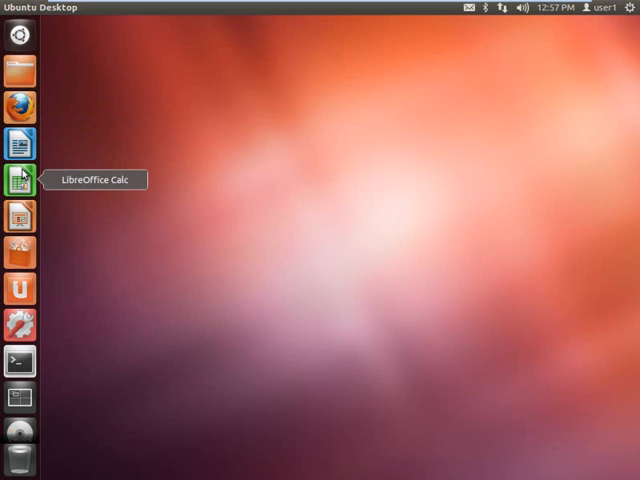
mouse_move(20, 216)
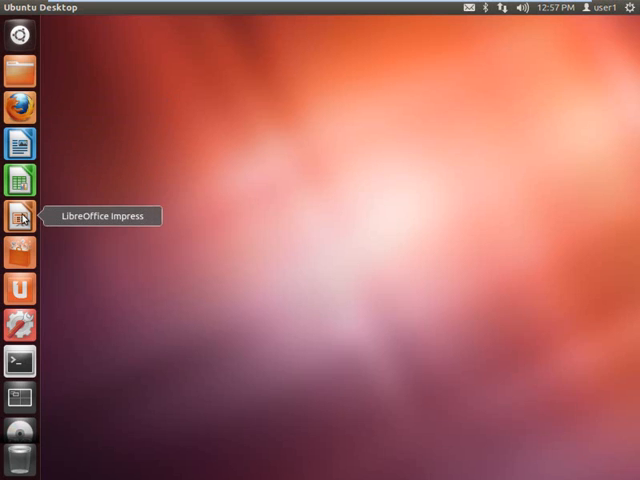
mouse_move(16, 144)
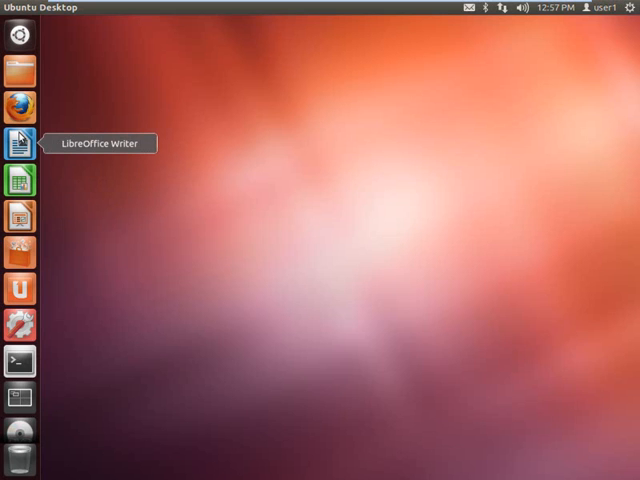
Unlock LibreOffice Writer and Impress from the Ubuntu launcher
right_click(18, 144)
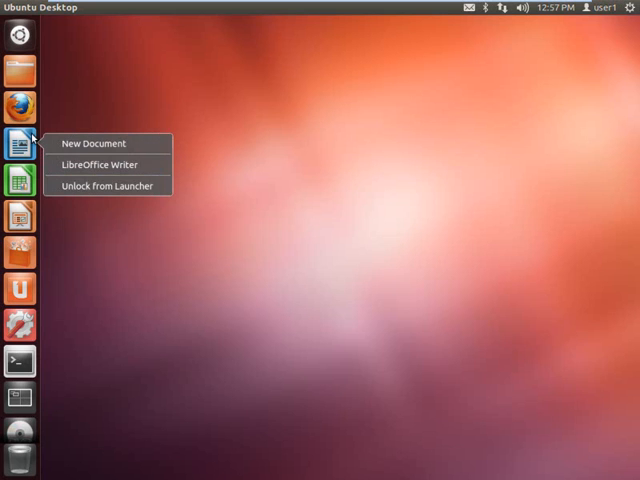
left_click(104, 186)
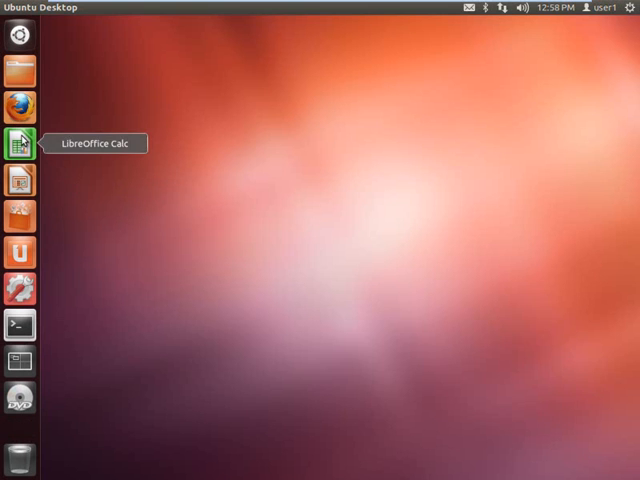
right_click(18, 144)
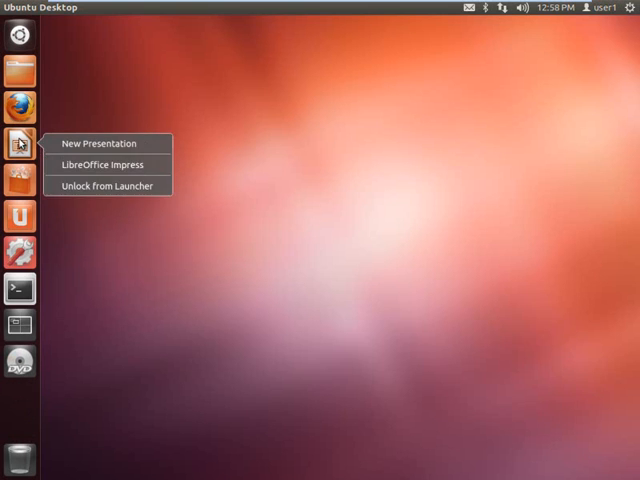
left_click(96, 186)
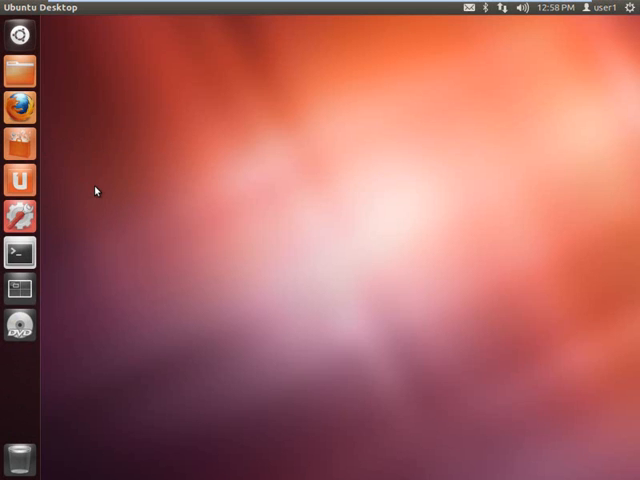
mouse_move(18, 144)
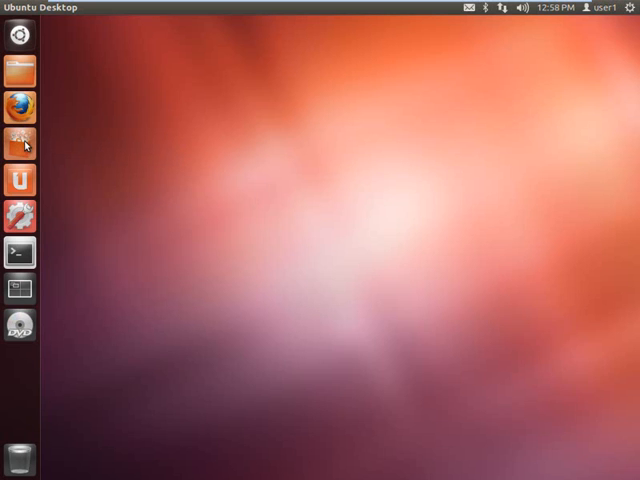
Launch Ubuntu Software Center and scroll through its Top Rated apps list
left_click(18, 144)
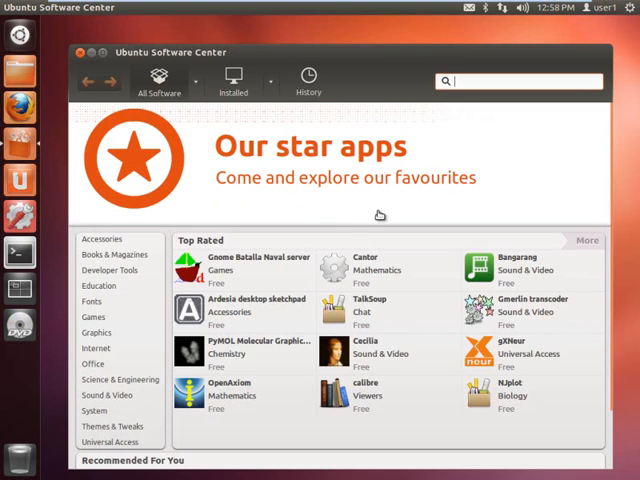
scroll("down", 3)
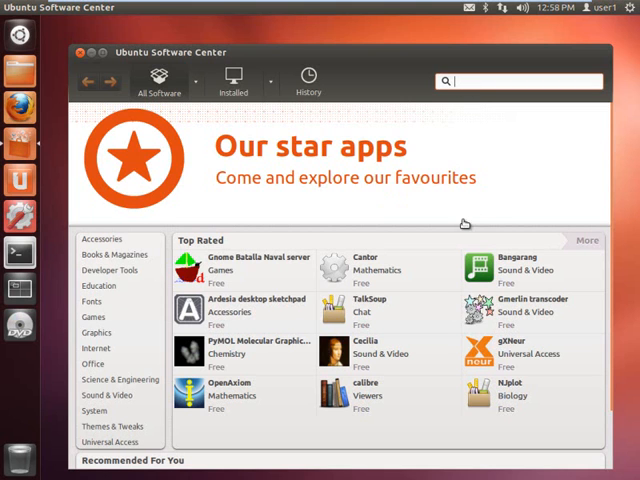
scroll("down", 3)
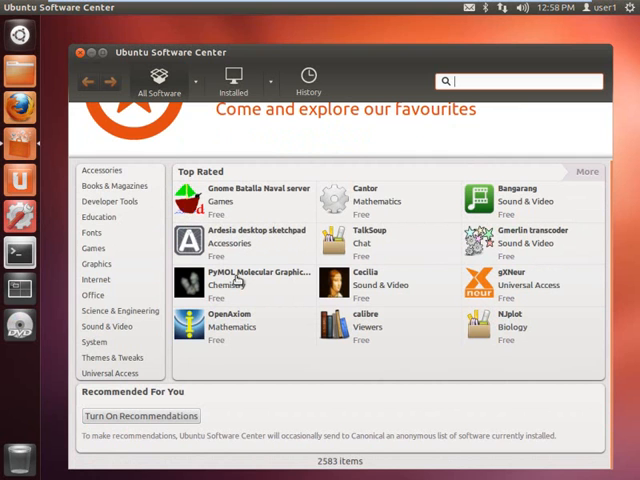
Show the PyMOL Molecular Graphics System details page from the Top Rated list
left_click(258, 278)
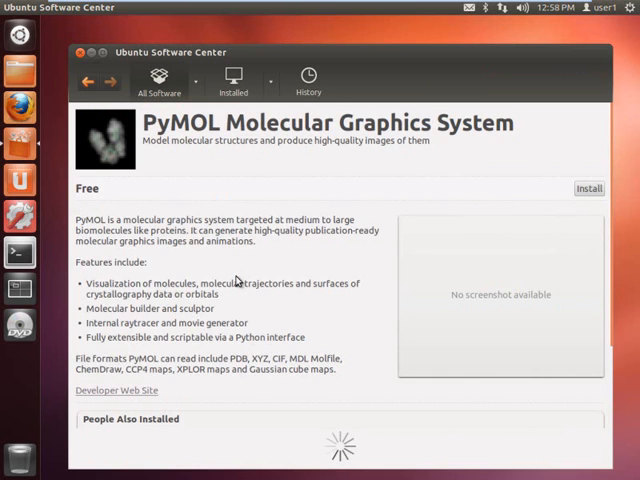
mouse_move(348, 268)
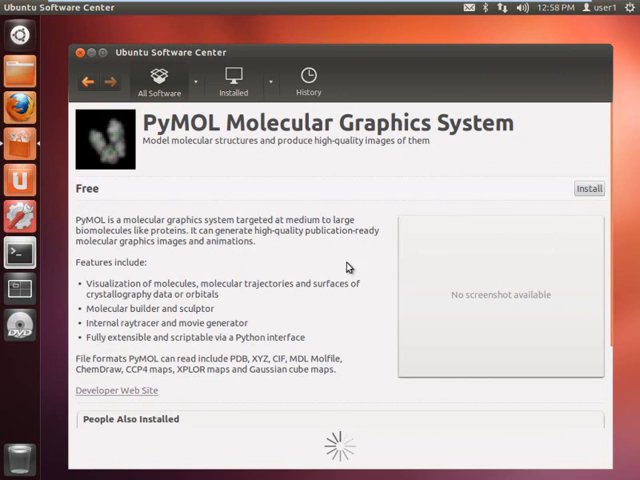
mouse_move(152, 264)
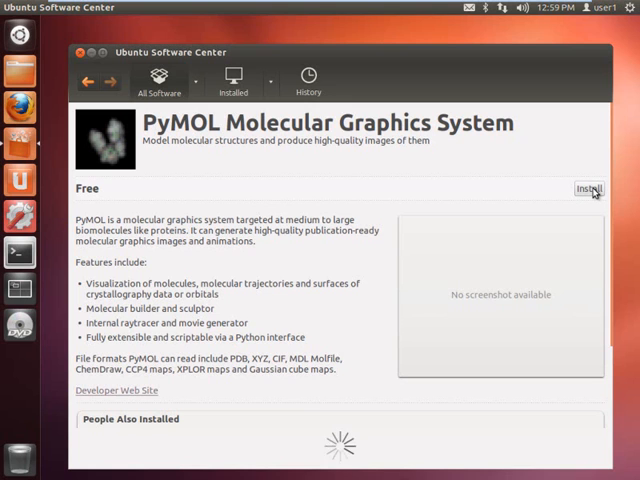
mouse_move(212, 182)
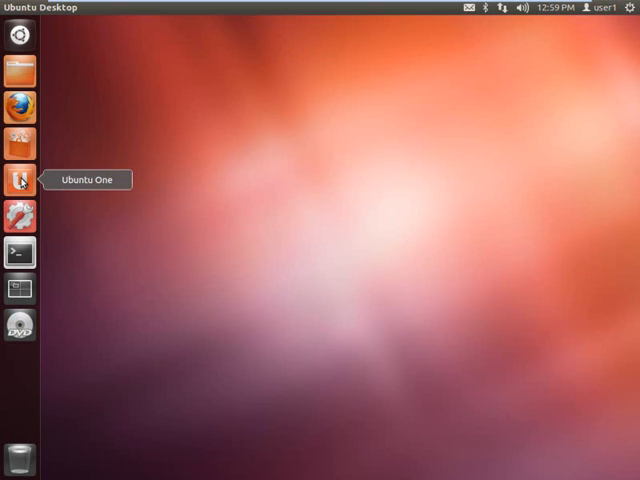
mouse_move(18, 216)
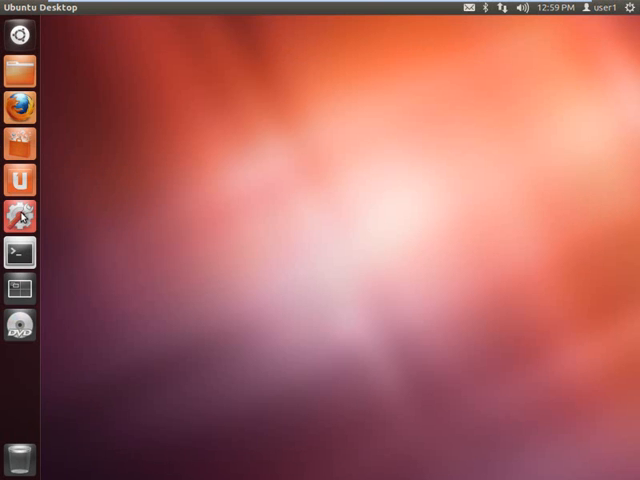
left_click(18, 212)
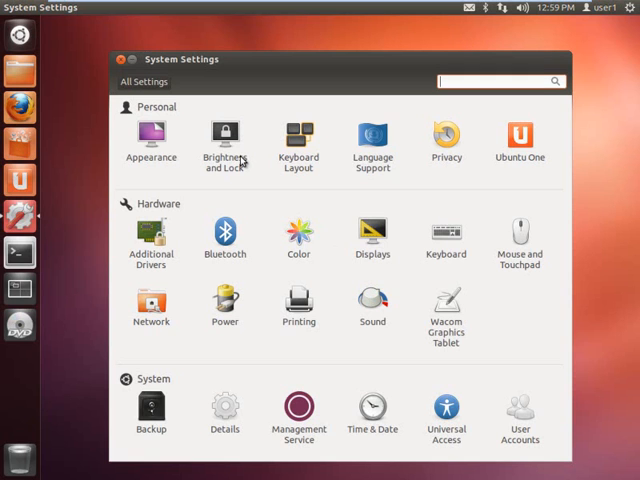
mouse_move(294, 152)
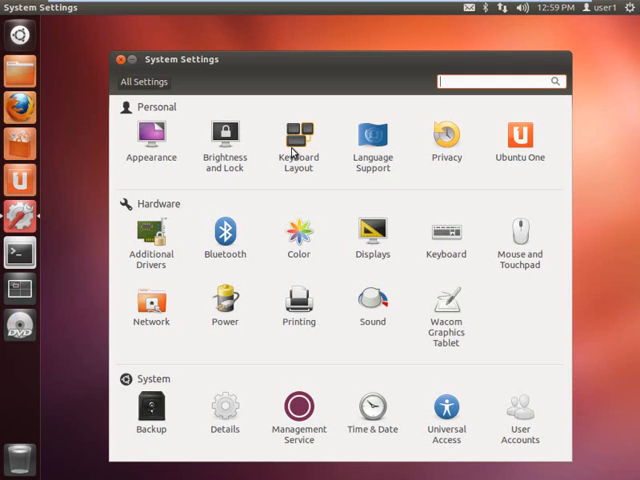
mouse_move(378, 240)
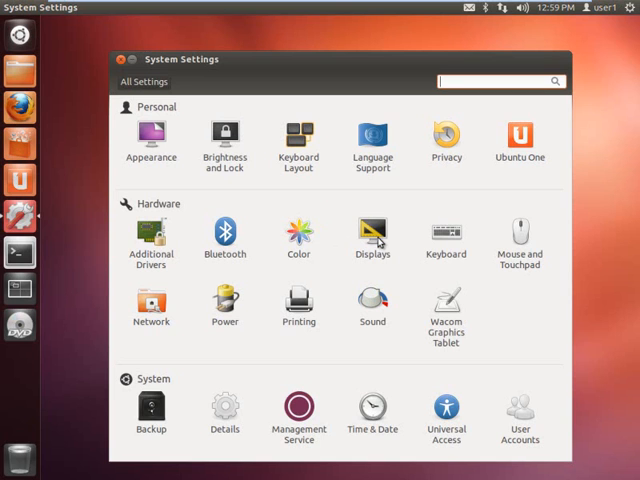
mouse_move(456, 236)
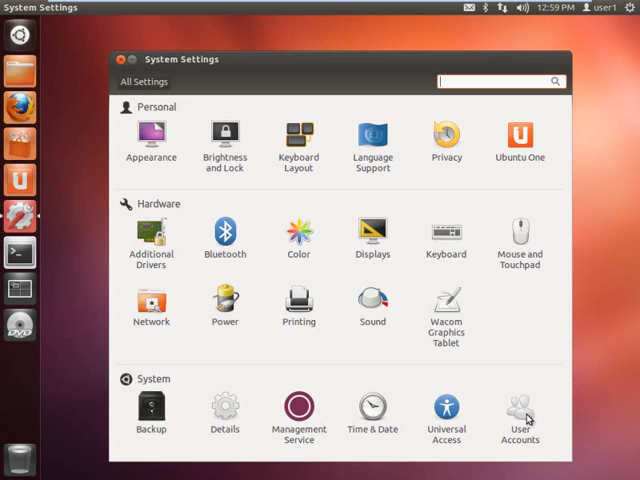
mouse_move(352, 290)
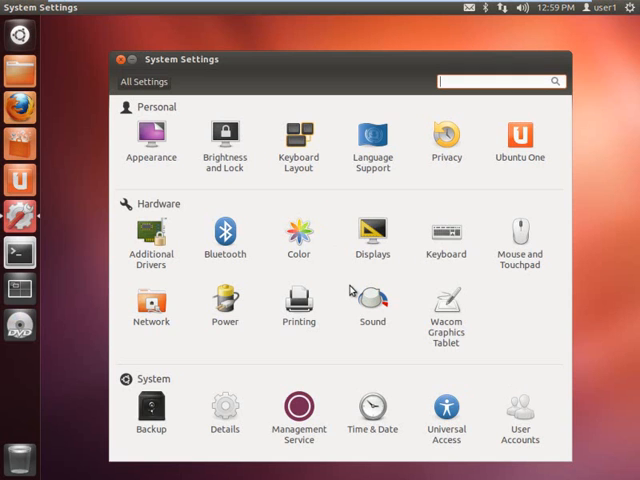
mouse_move(288, 288)
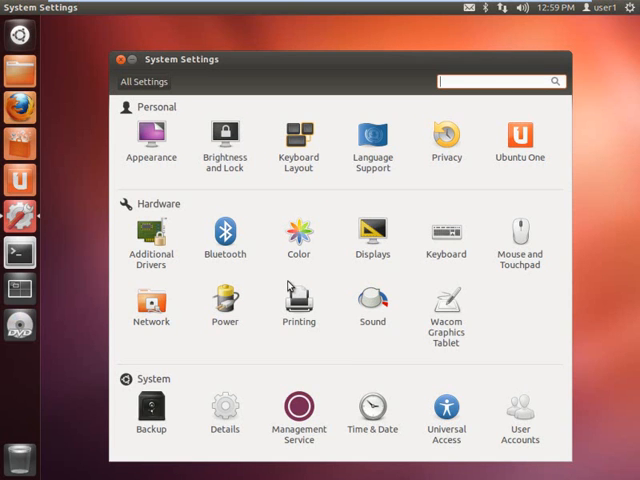
mouse_move(288, 284)
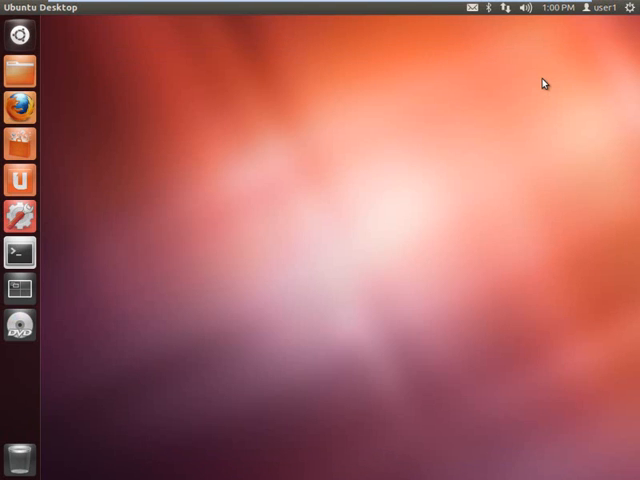
left_click(632, 8)
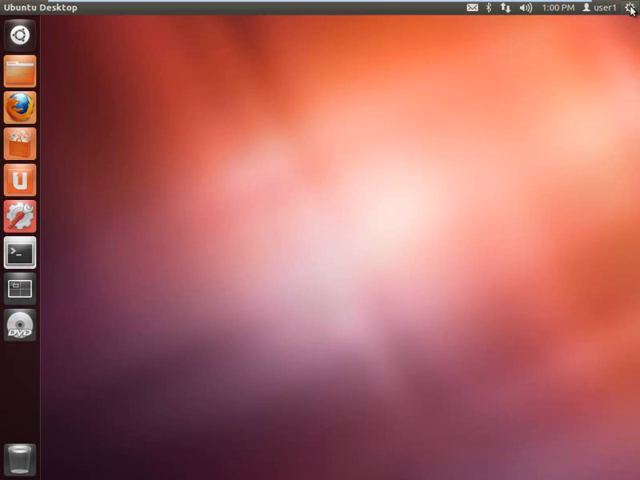
left_click(632, 8)
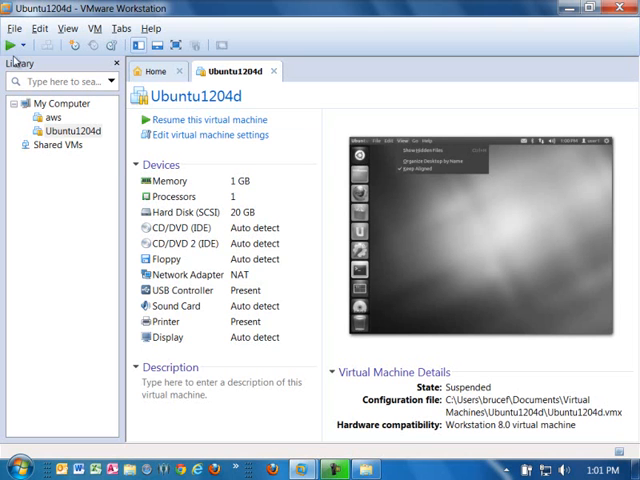
Show the Ubuntu1204d summary page confirming its Suspended state
left_click(70, 132)
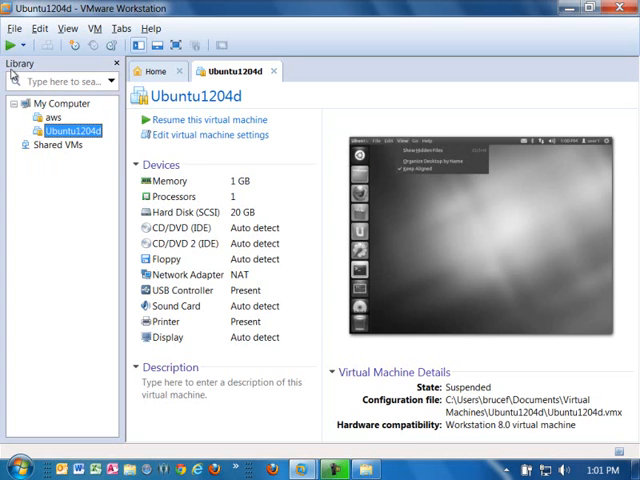